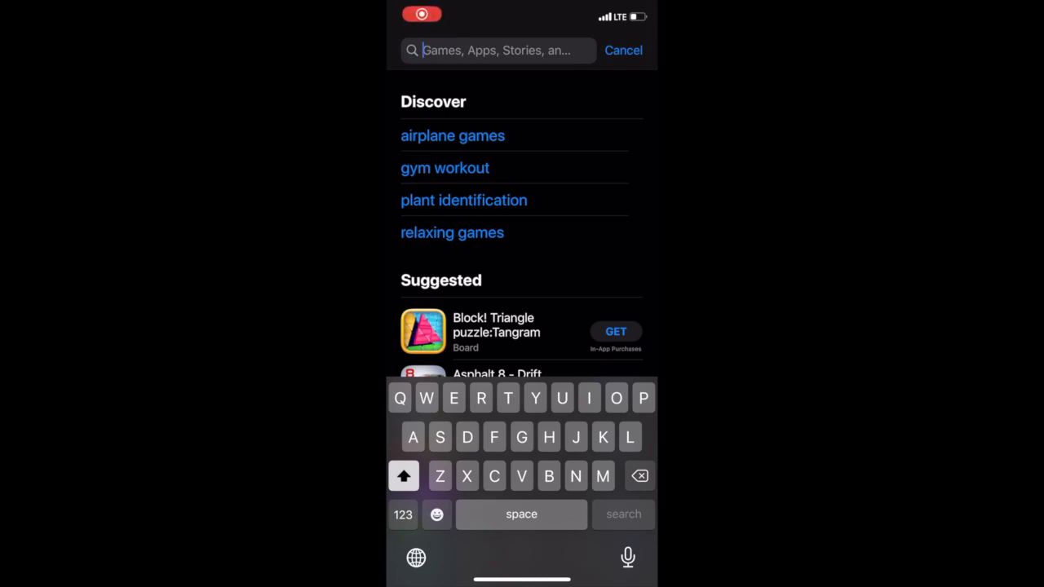
Step: Search the App Store for "rave" and install Rave – Watch Together
click(479, 398)
text(rave)
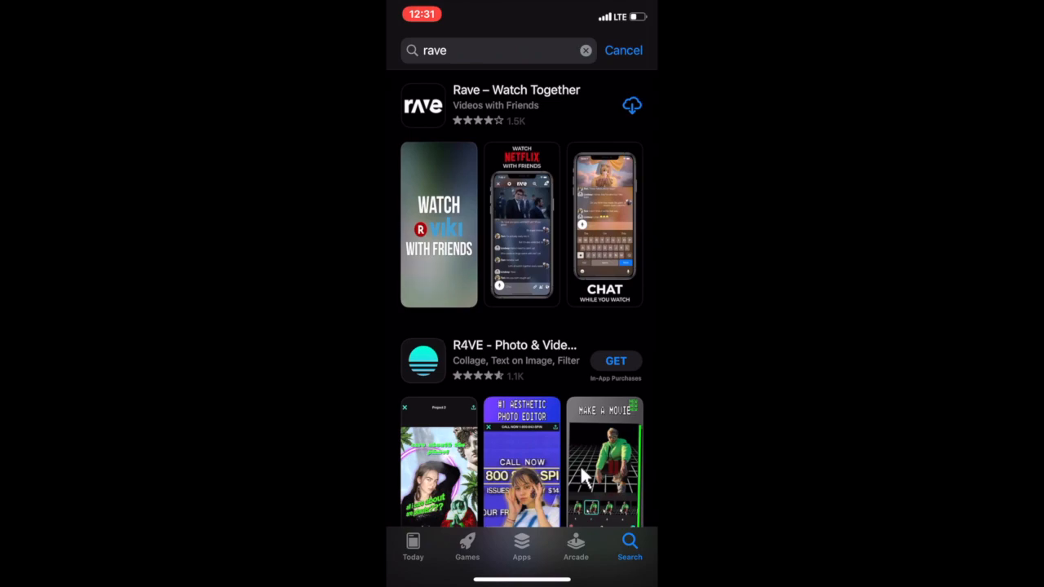
click(633, 104)
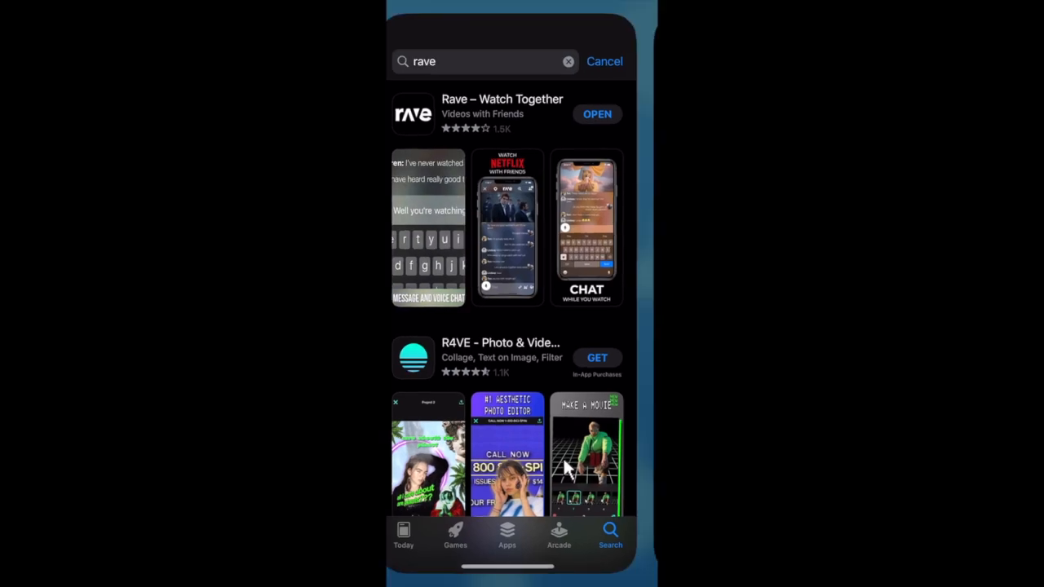
Step: Launch Rave, answer the Bluetooth request and reach the sign-in screen
click(597, 114)
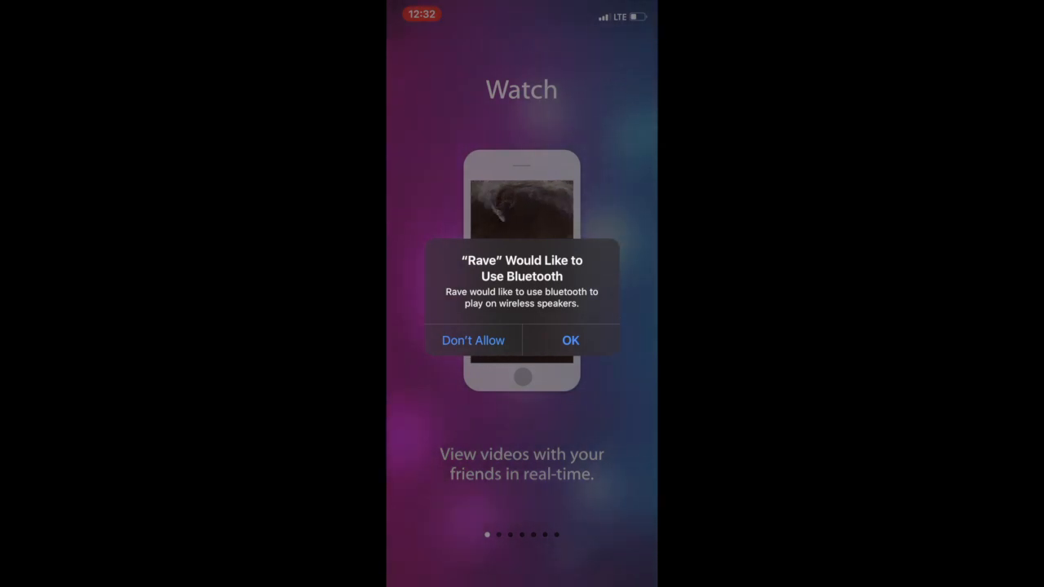
click(571, 341)
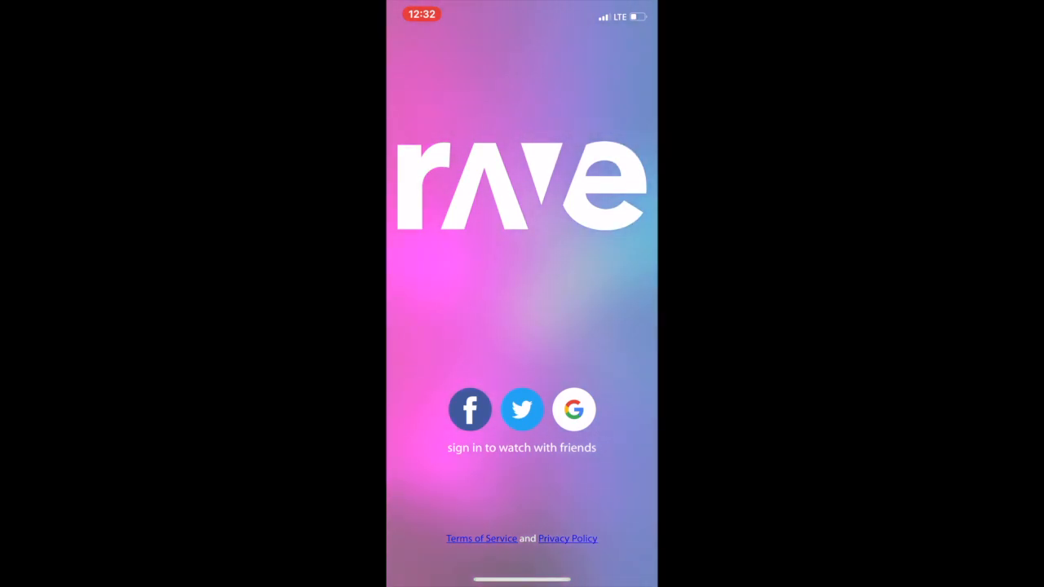
Step: Sign in with the Facebook account via facebook.com and continue as that profile
click(470, 410)
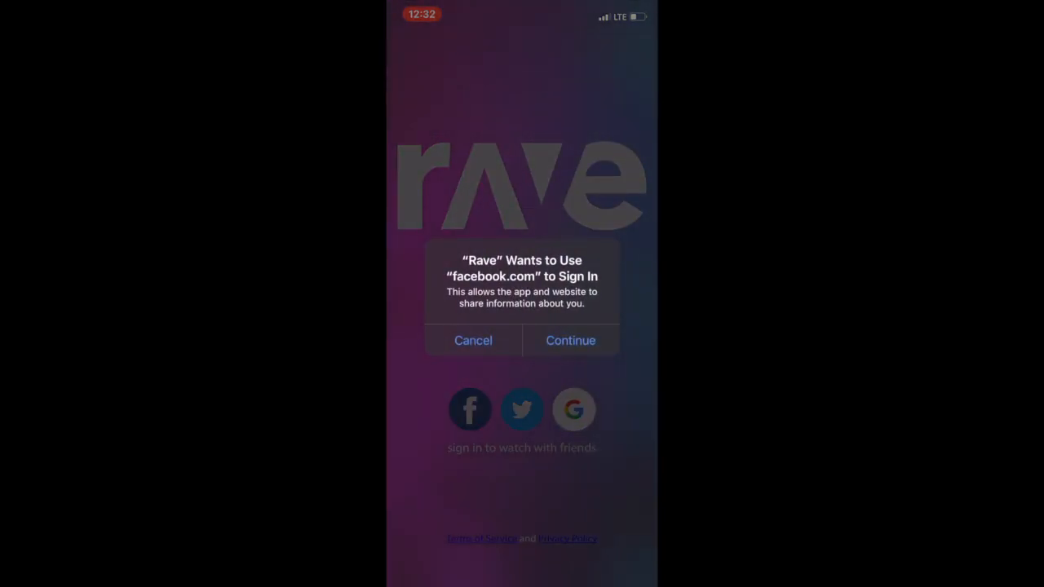
click(571, 341)
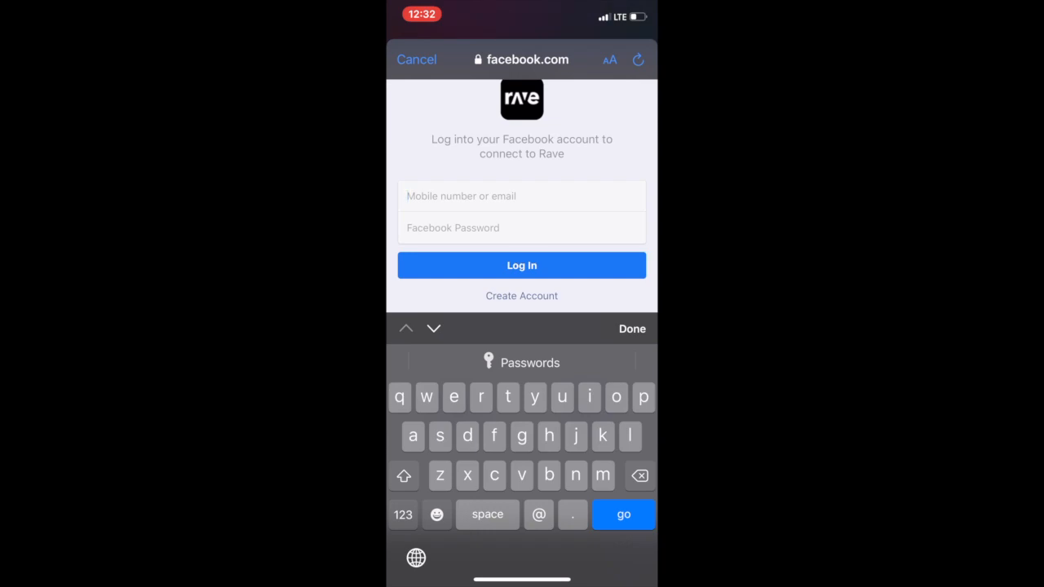
click(522, 264)
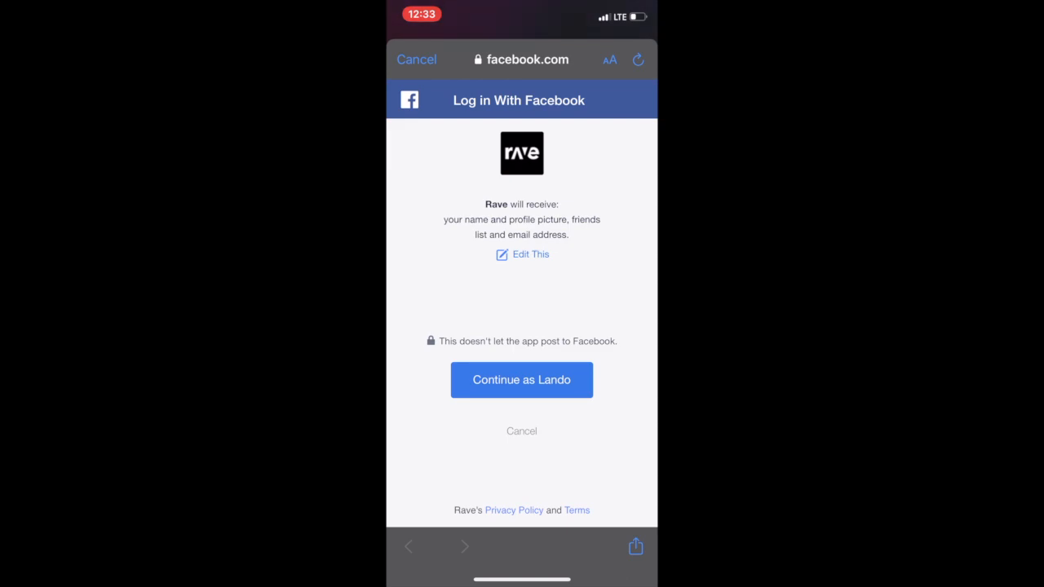
click(522, 378)
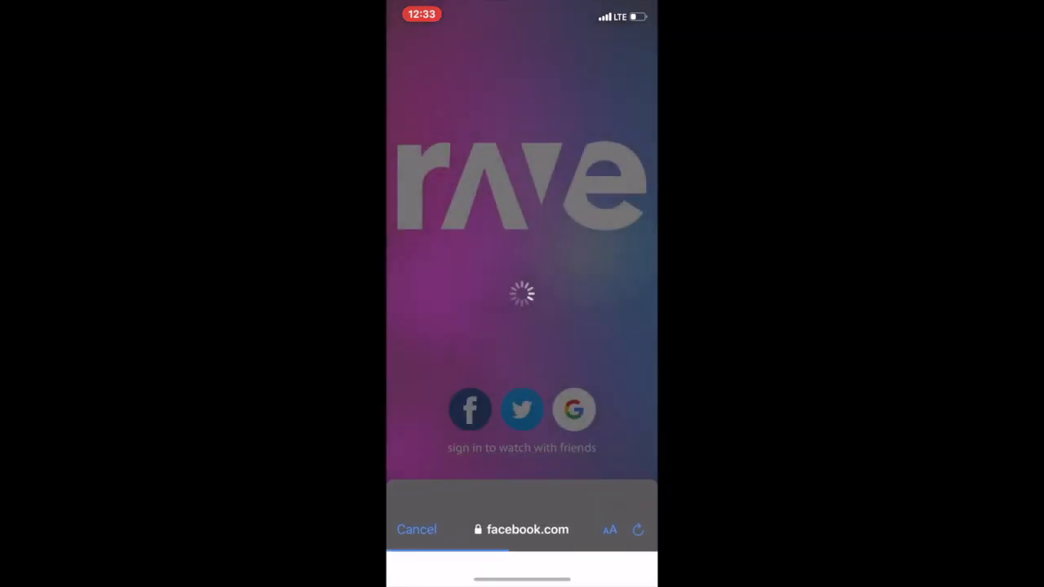
click(418, 528)
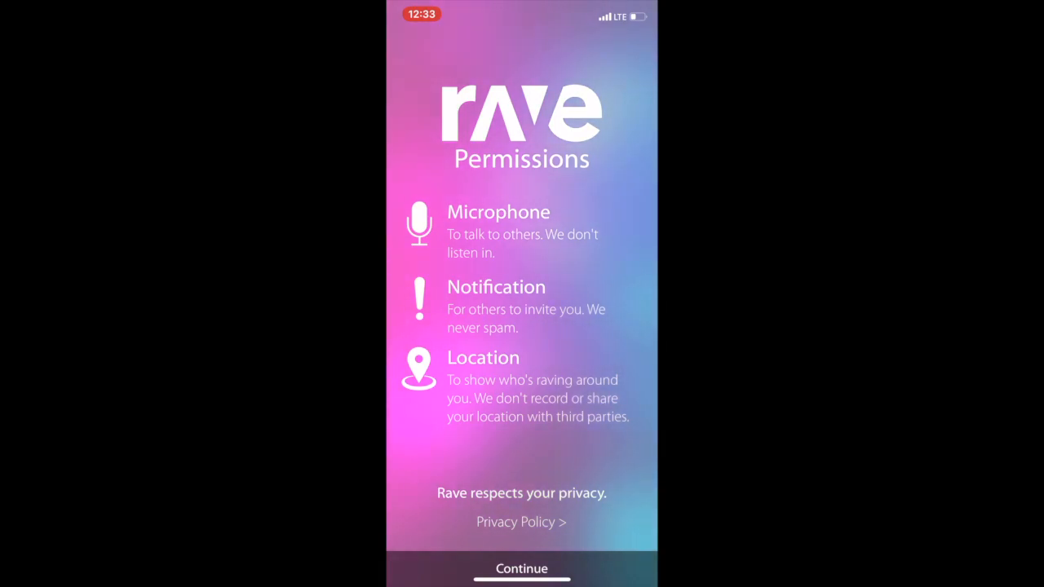
Step: Continue past Permissions, answering the microphone and notifications alerts, to reach the home screen
click(523, 567)
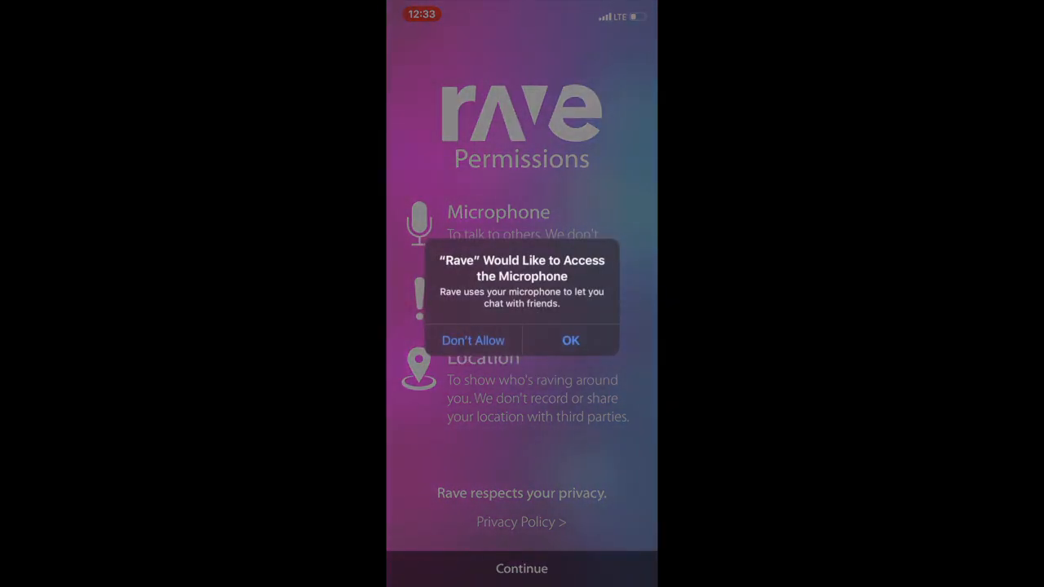
click(571, 341)
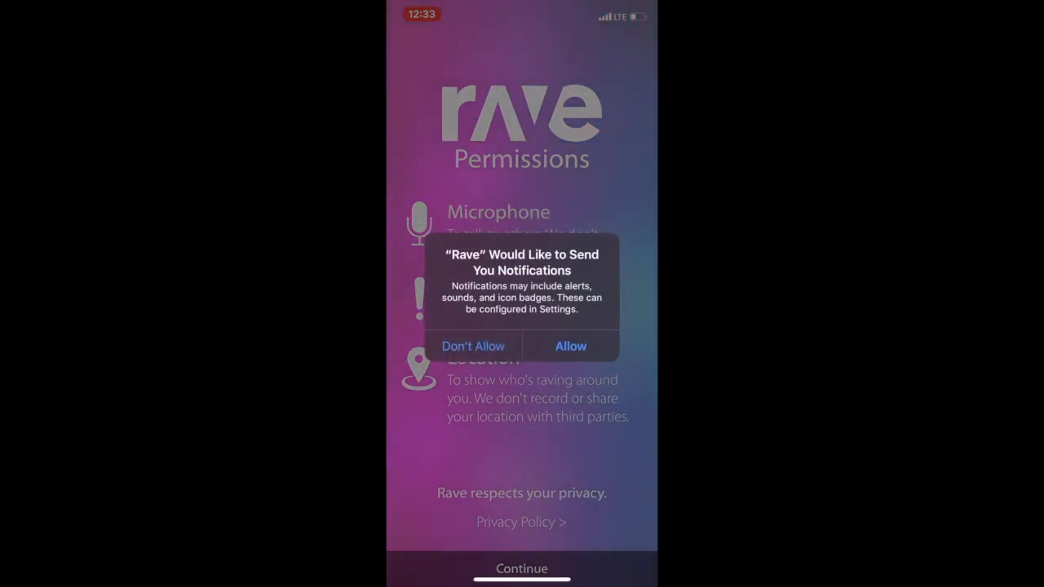
click(571, 346)
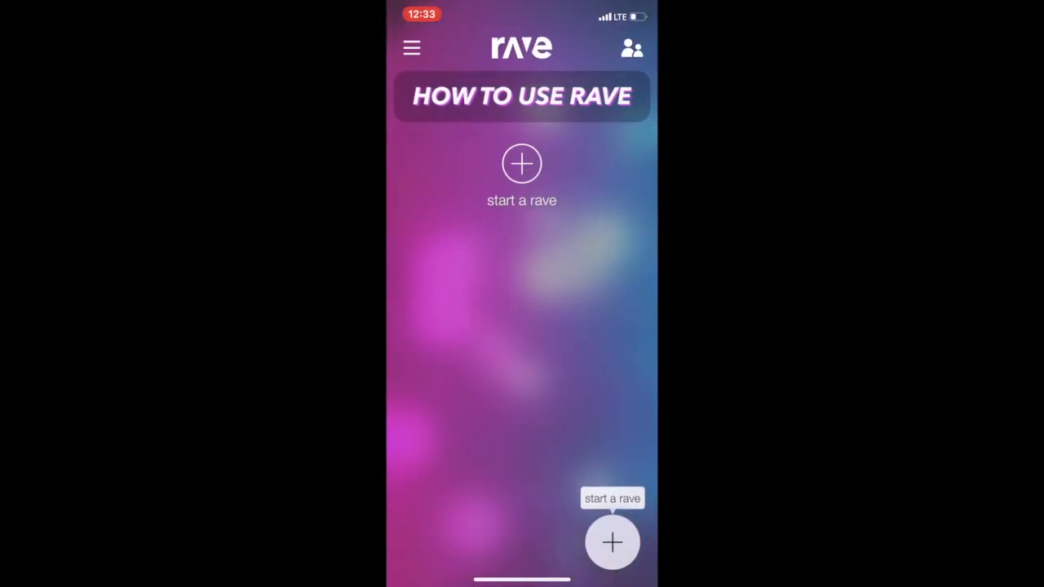
Step: Dismiss the getting-started hints and browse down the Public raves list
click(522, 163)
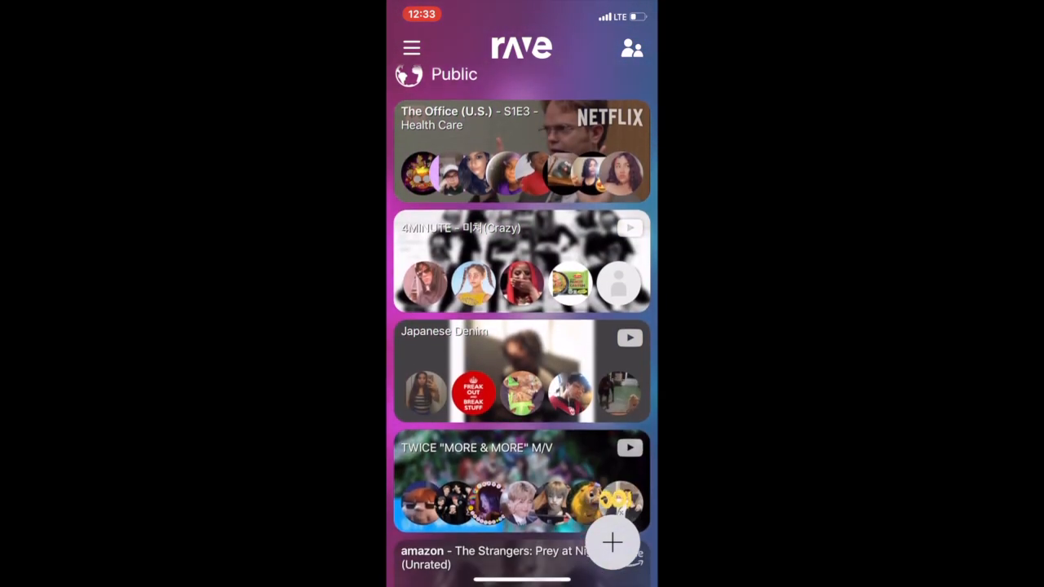
scroll(down, 3)
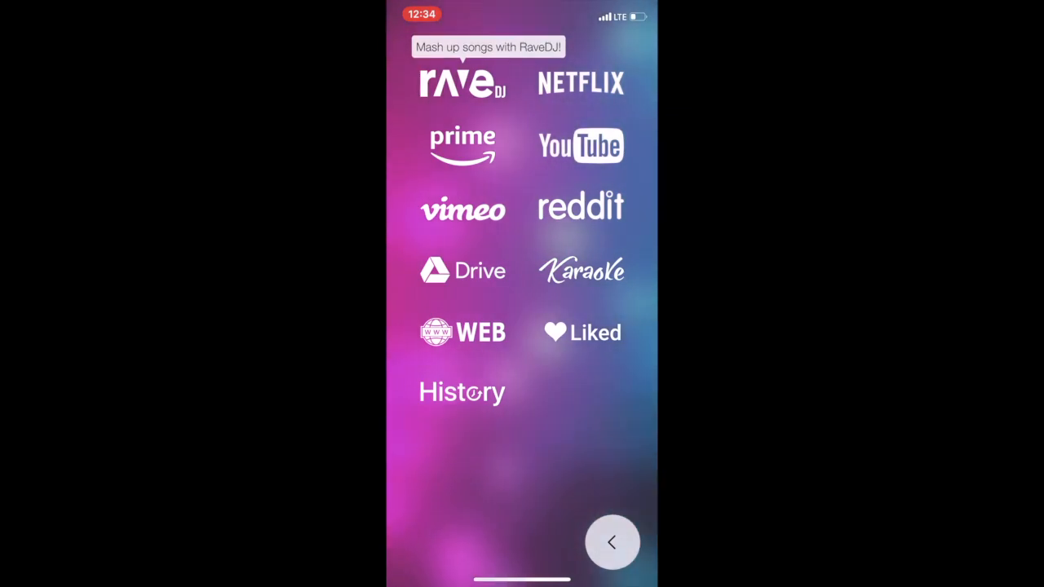
Step: Choose Netflix as the source and sign in with the Netflix email and password
click(581, 82)
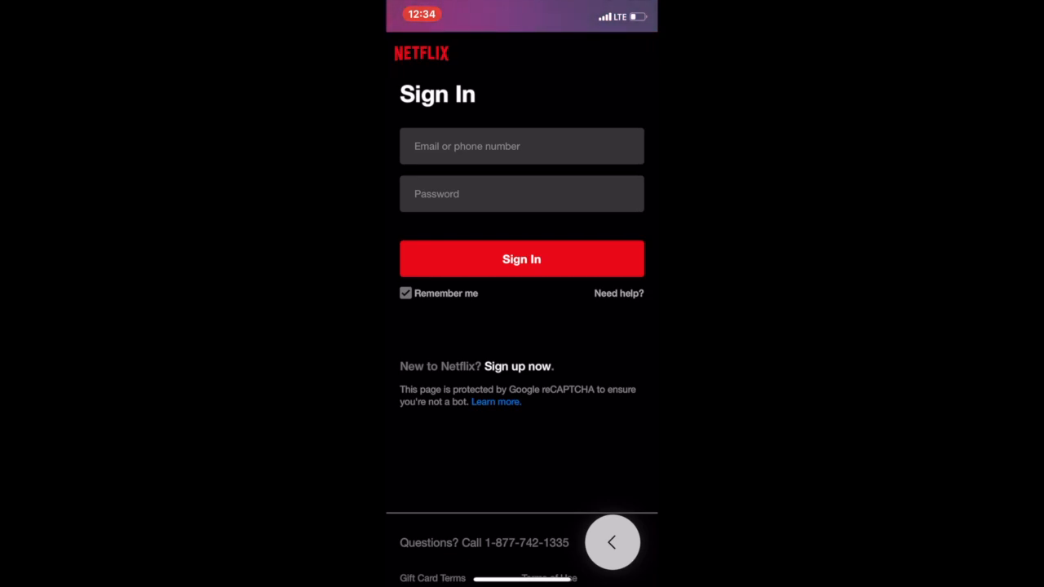
click(522, 147)
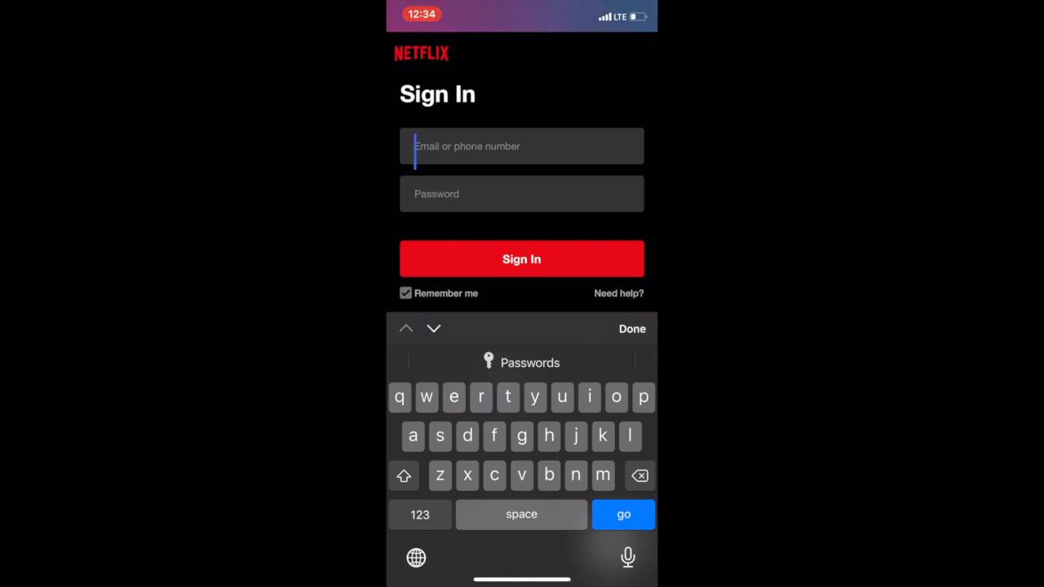
click(522, 258)
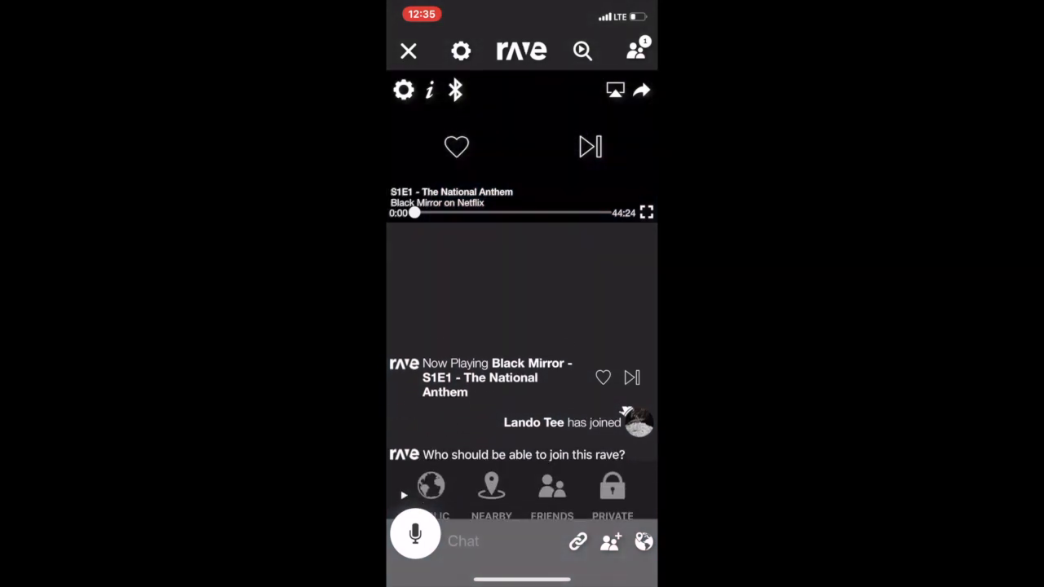
Step: Switch the Black Mirror rave to PRIVATE with an invite link, then close it back to home
click(591, 147)
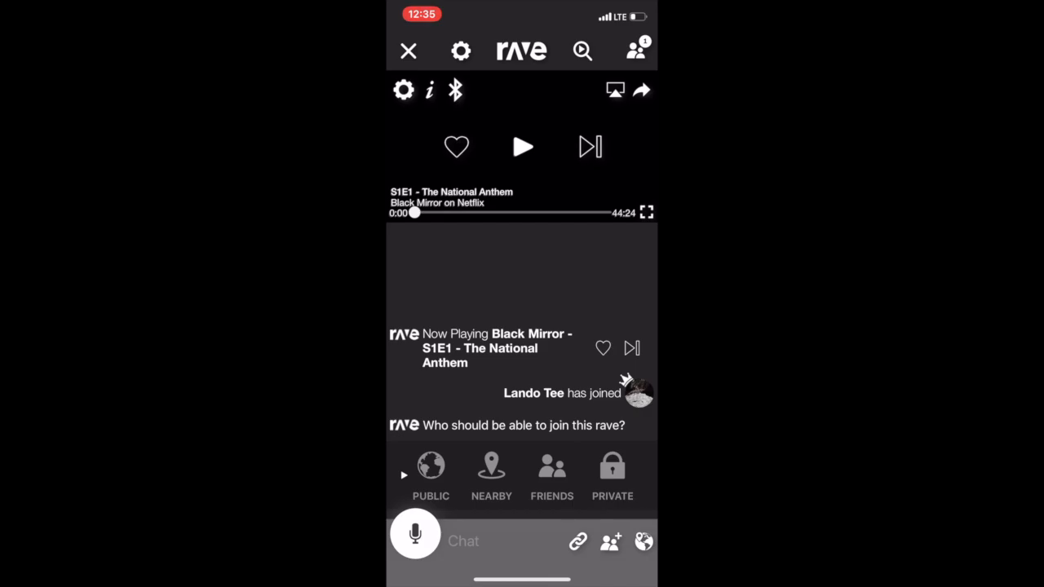
click(612, 473)
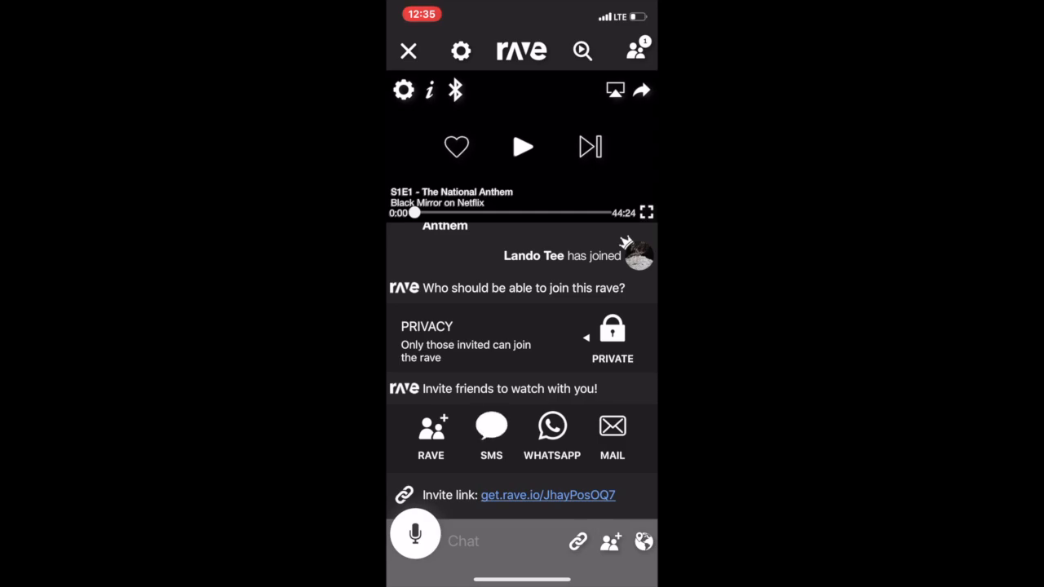
click(491, 437)
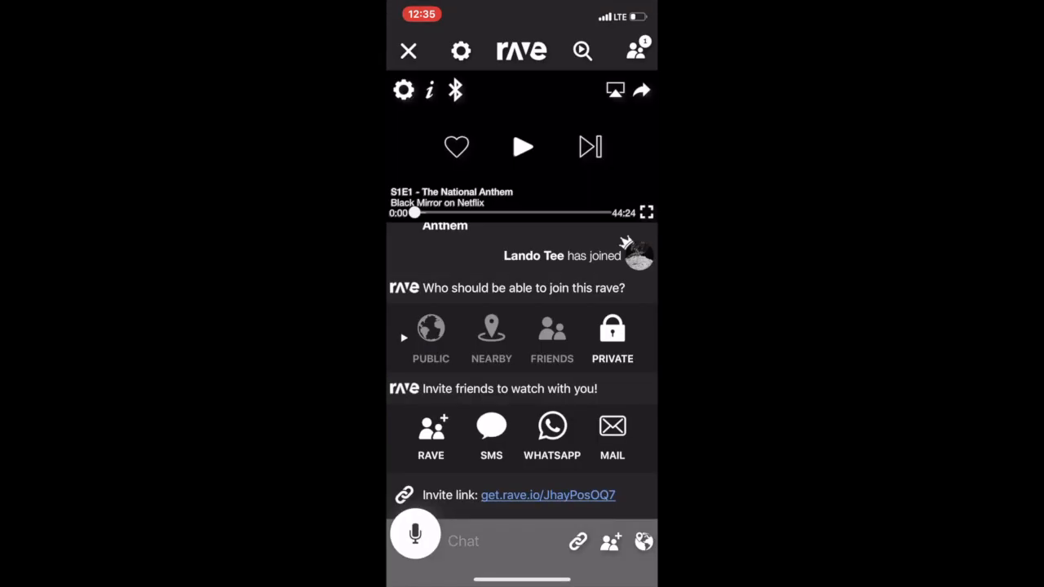
click(407, 51)
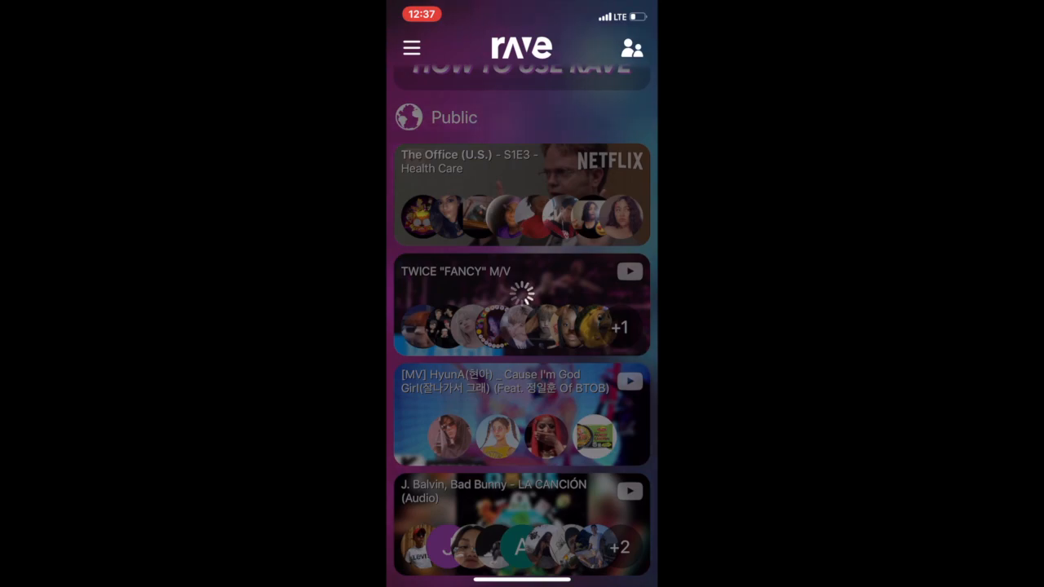
Step: Join the public The Office (U.S.) S1E3 party and start a chat message
click(522, 194)
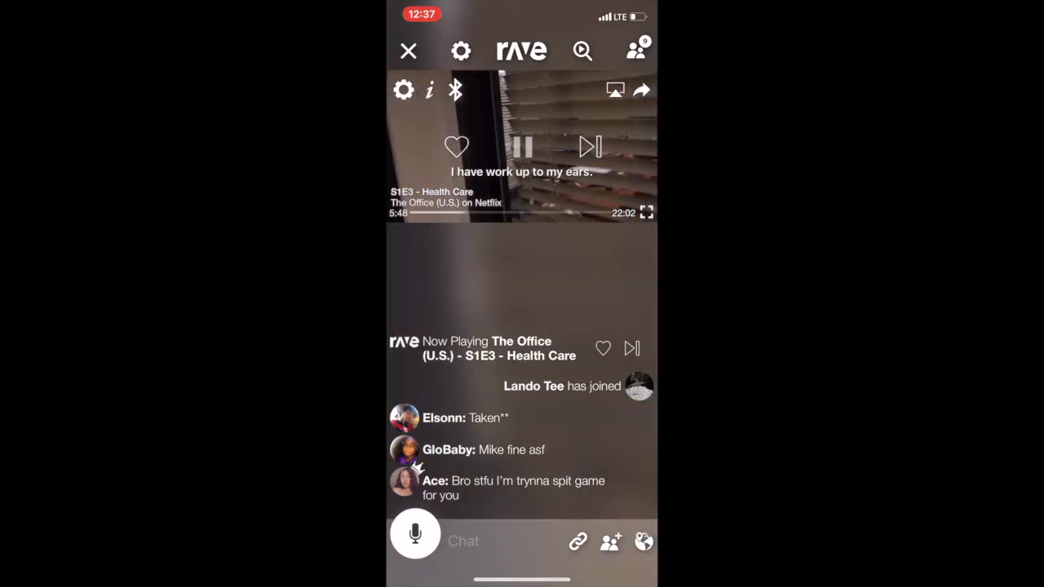
click(522, 541)
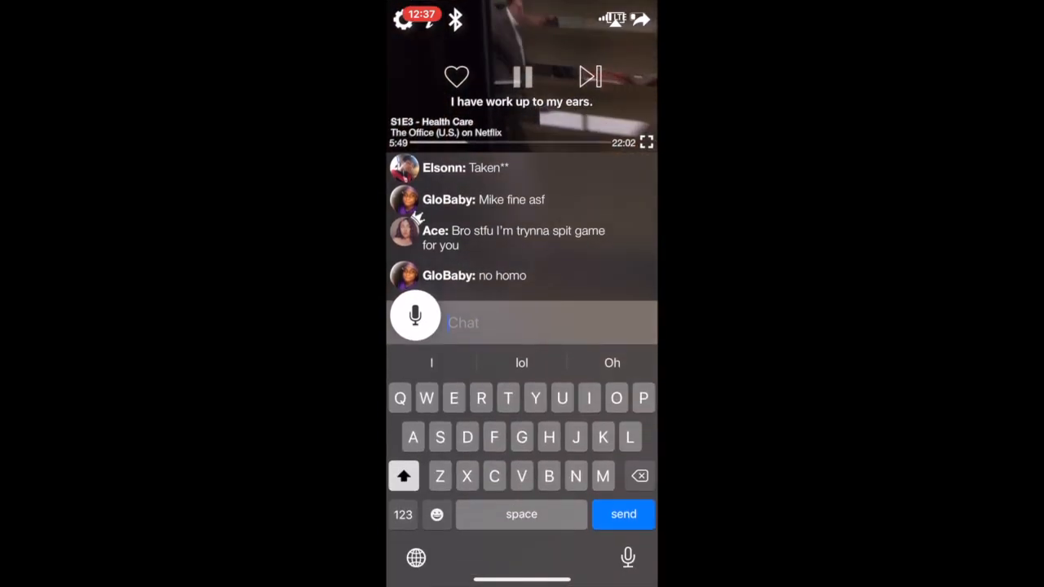